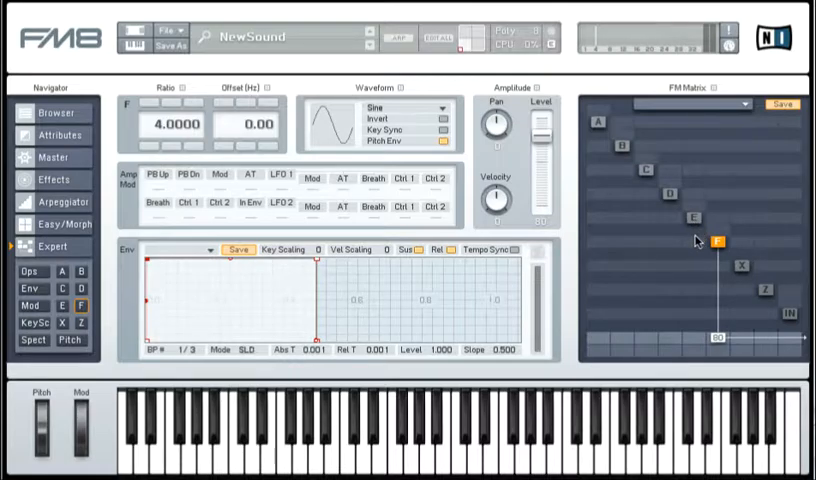
pyautogui.moveTo(692, 228)
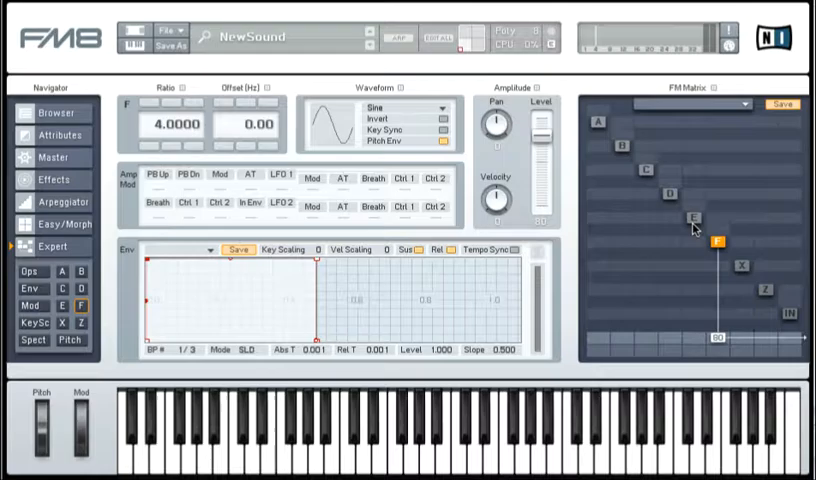